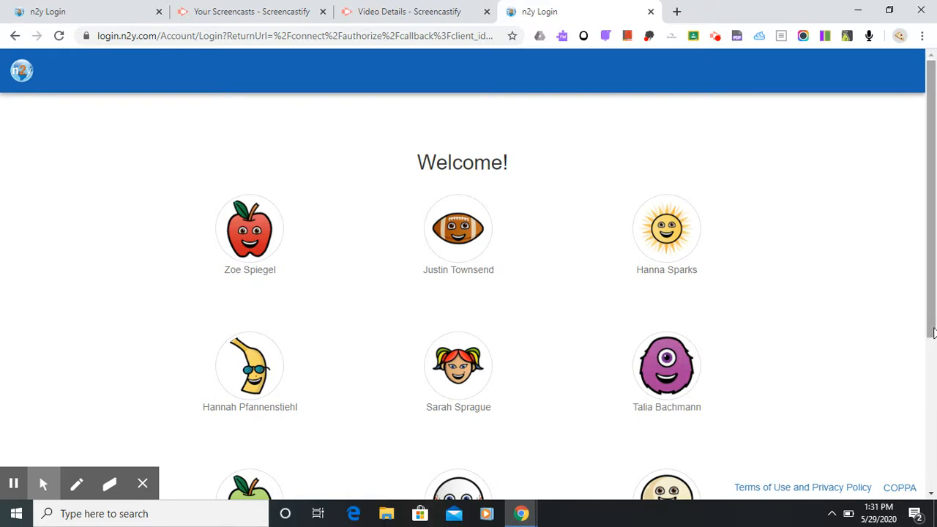
# Sign in to News-2-You as Sample Student with the account password
pyautogui.scroll(-3)
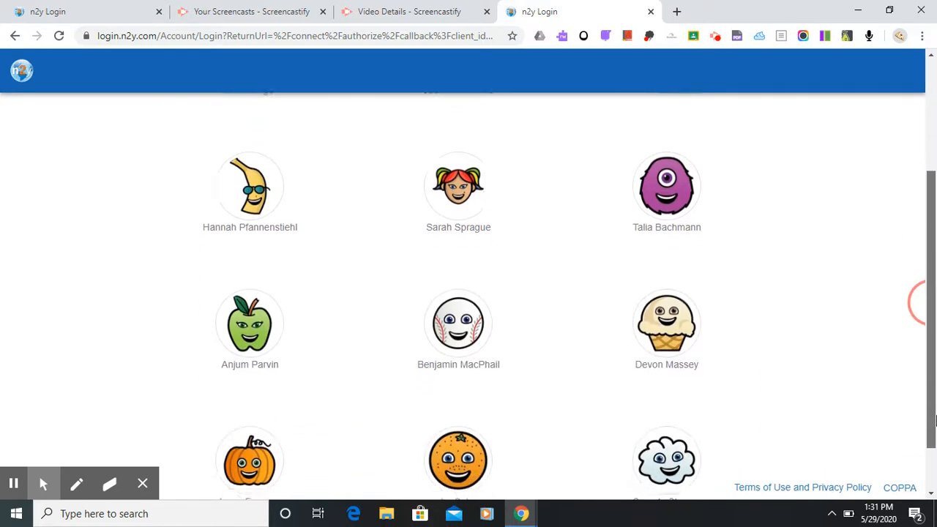
pyautogui.scroll(-3)
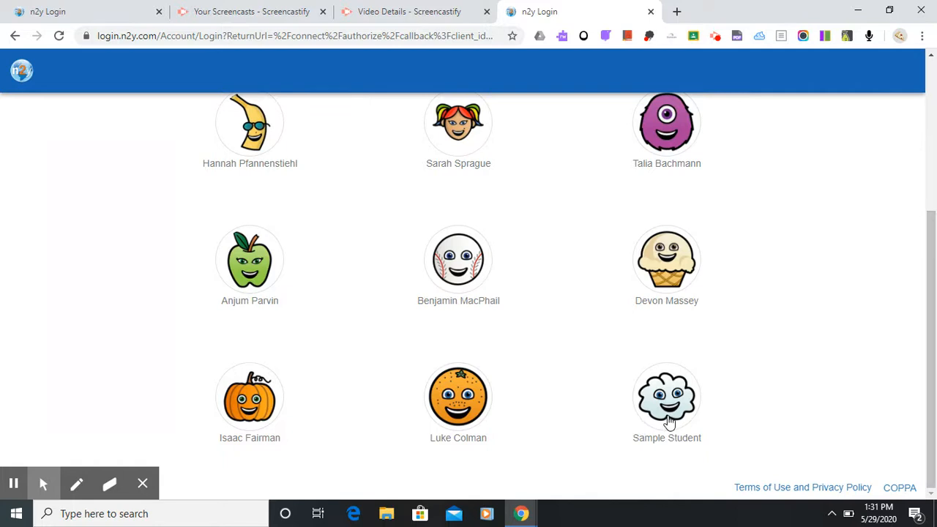
pyautogui.click(666, 395)
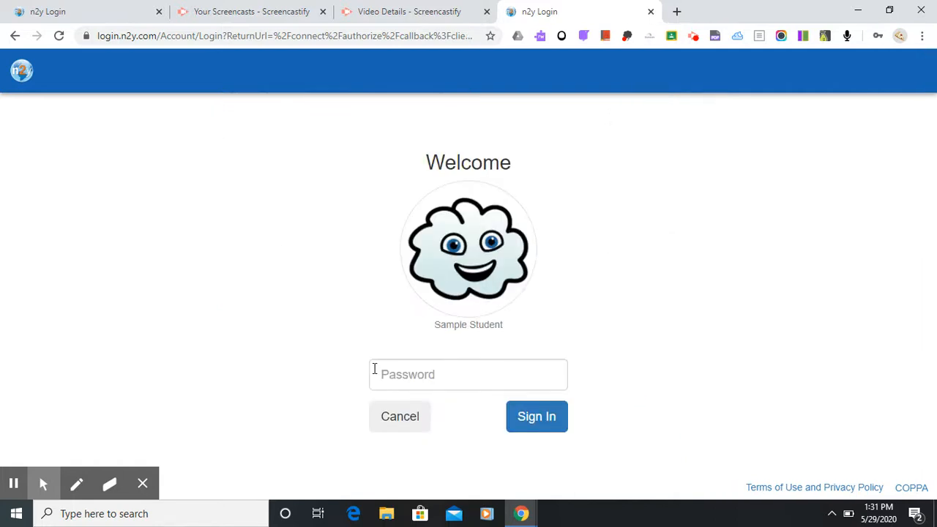
pyautogui.click(469, 375)
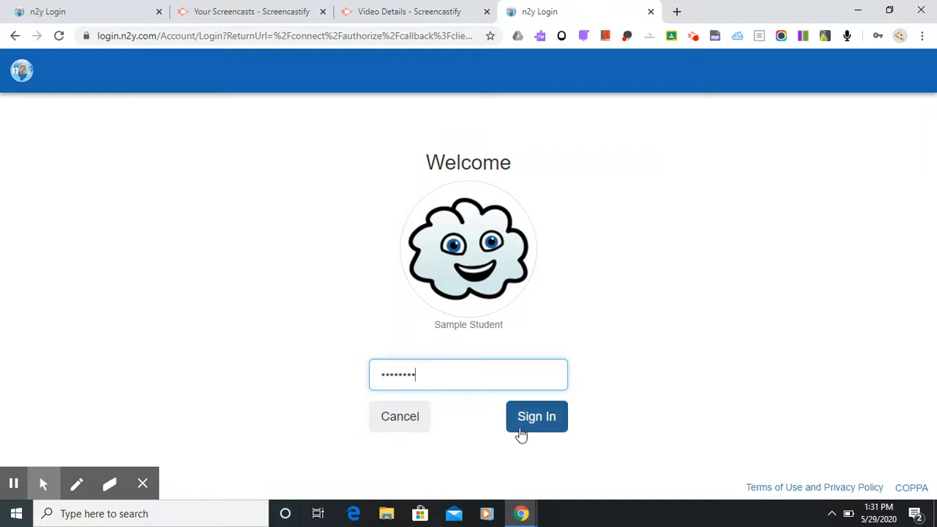
pyautogui.click(536, 416)
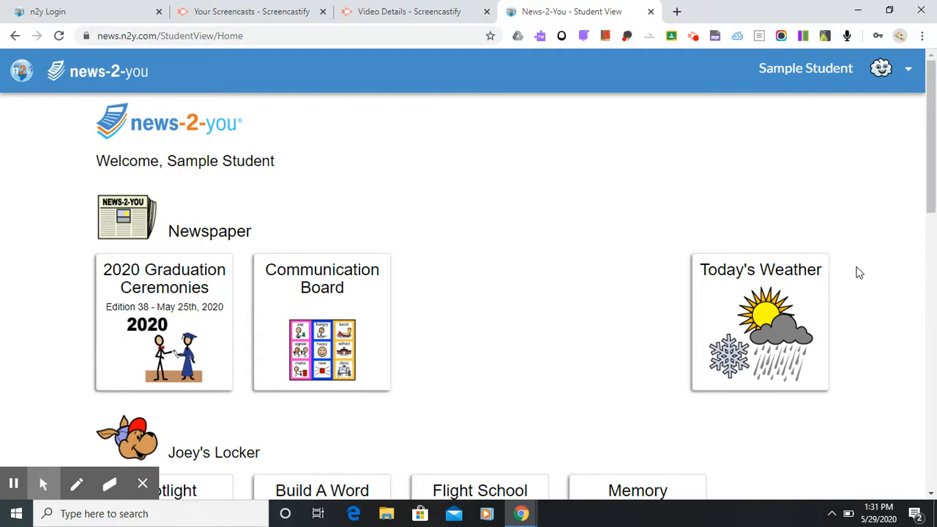
pyautogui.moveTo(934, 135)
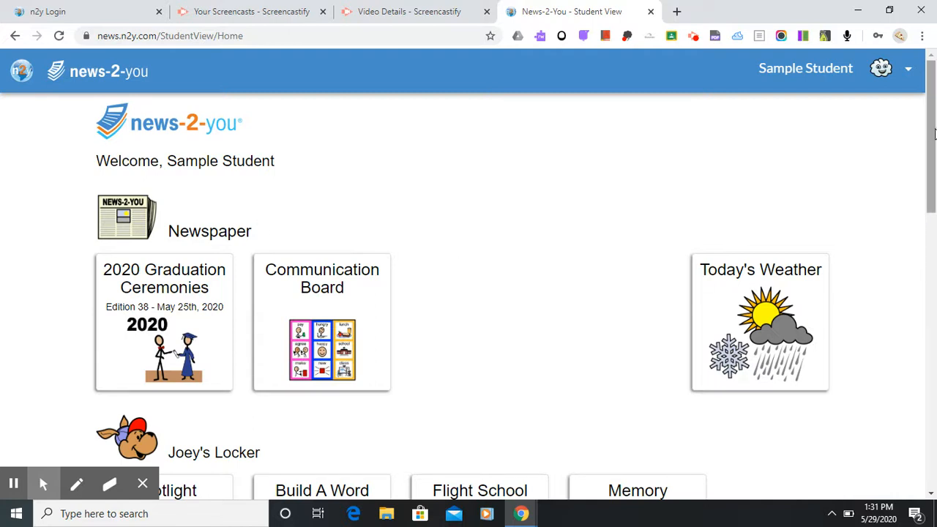
# Scroll the student home page down to the Joey's Locker game tiles
pyautogui.scroll(-3)
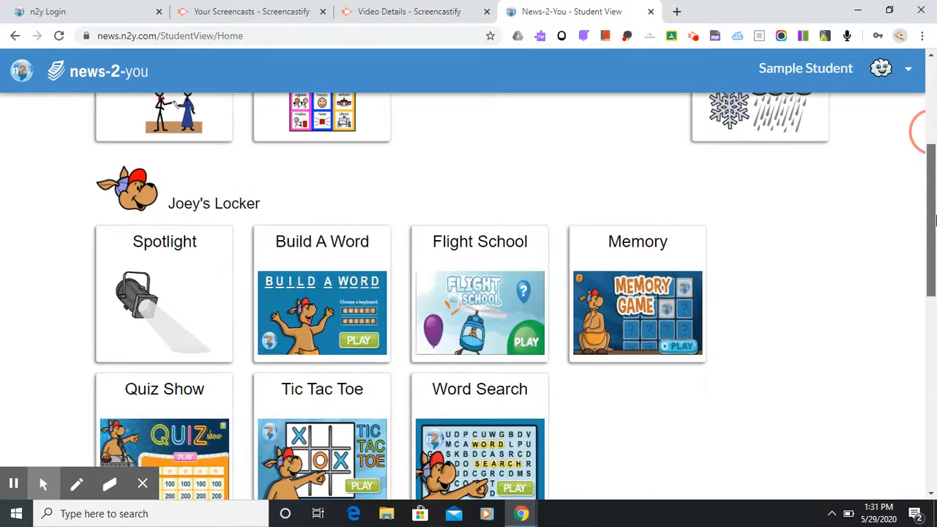
pyautogui.scroll(-3)
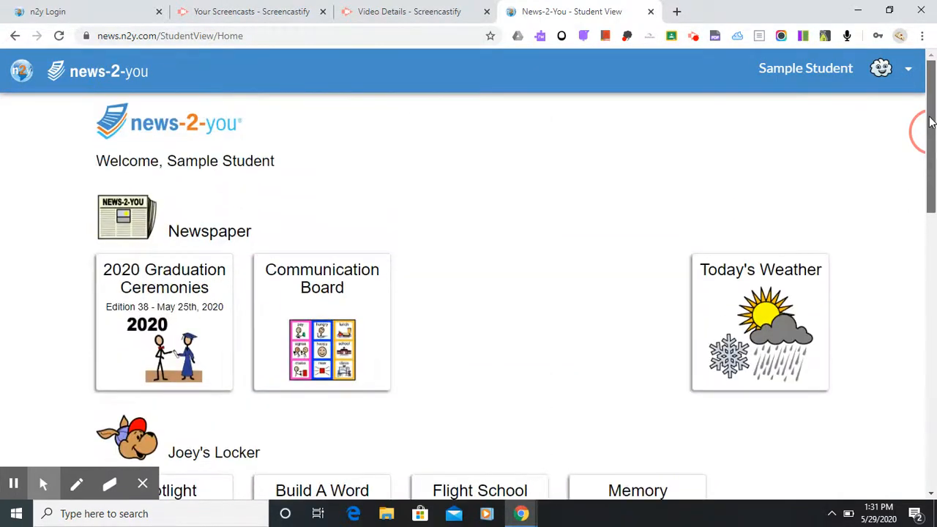
pyautogui.moveTo(212, 404)
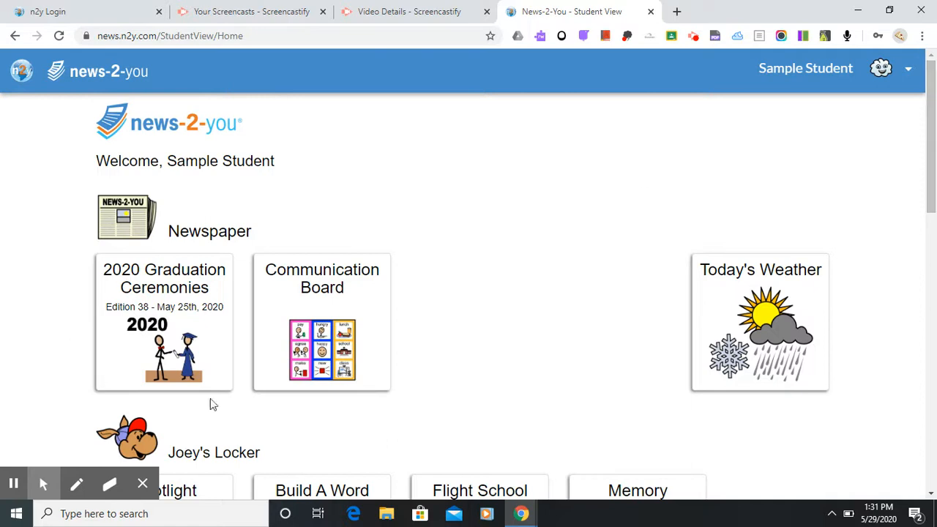
pyautogui.moveTo(407, 313)
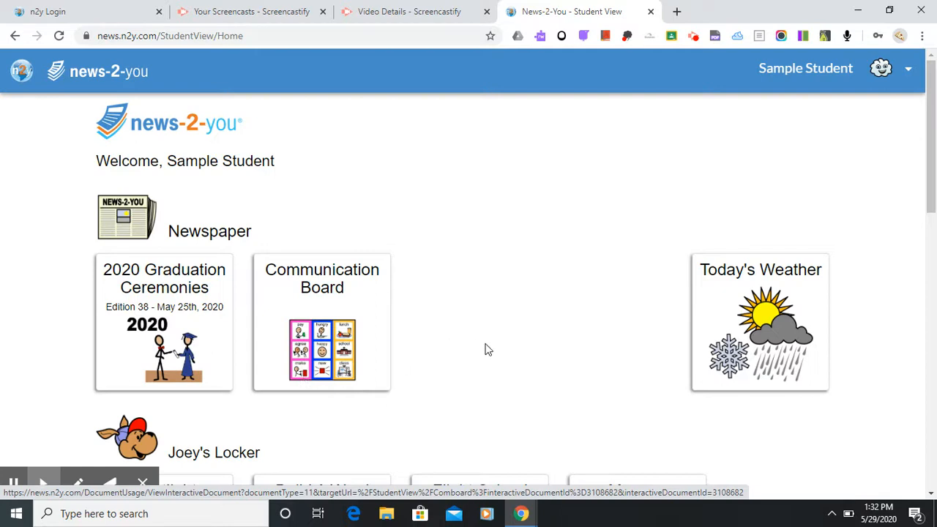
pyautogui.scroll(-3)
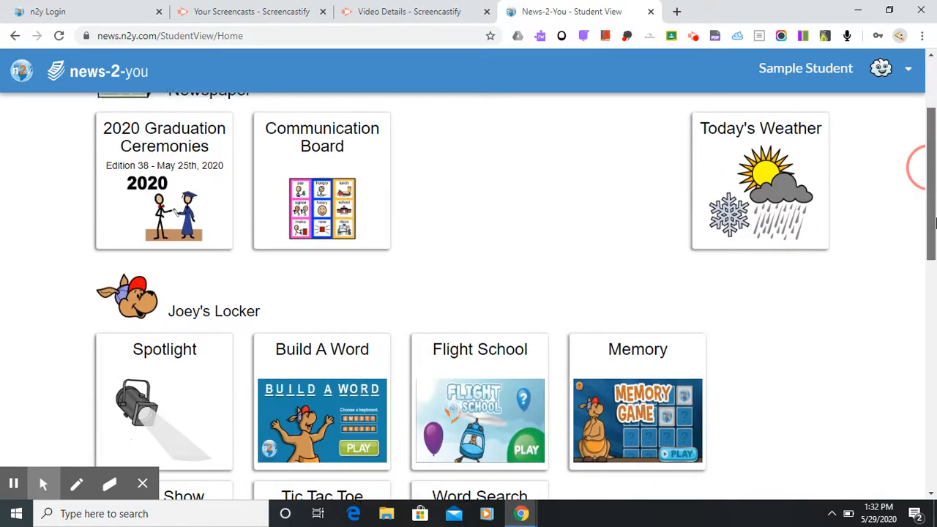
pyautogui.scroll(-3)
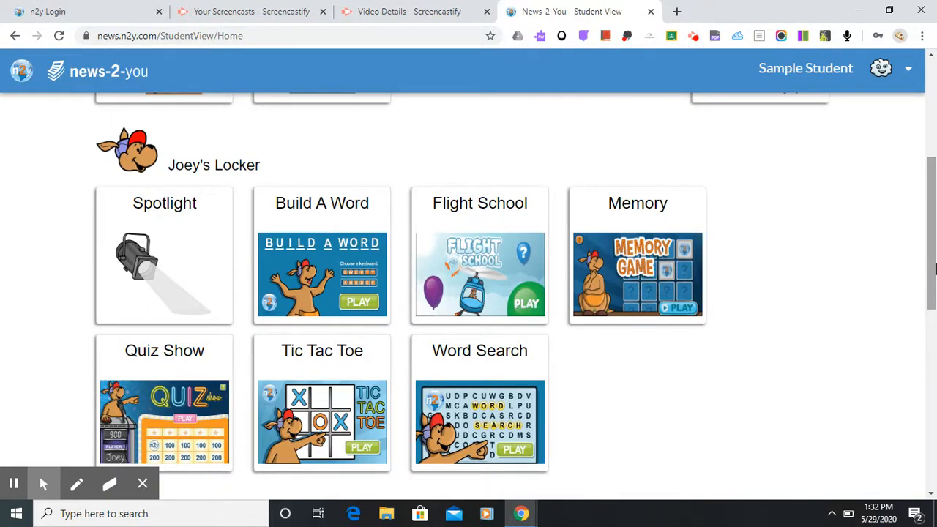
pyautogui.moveTo(226, 103)
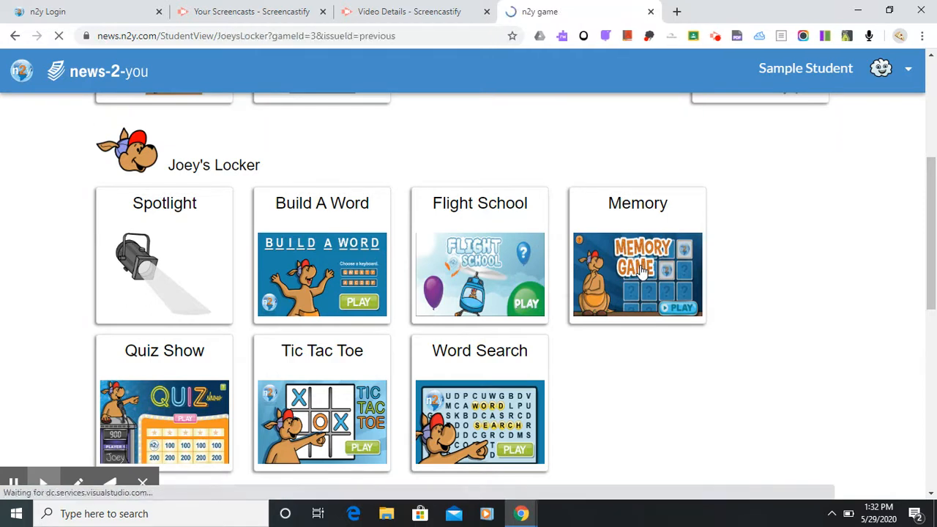
# Launch the Memory game from Joey's Locker as a one-player game
pyautogui.click(639, 275)
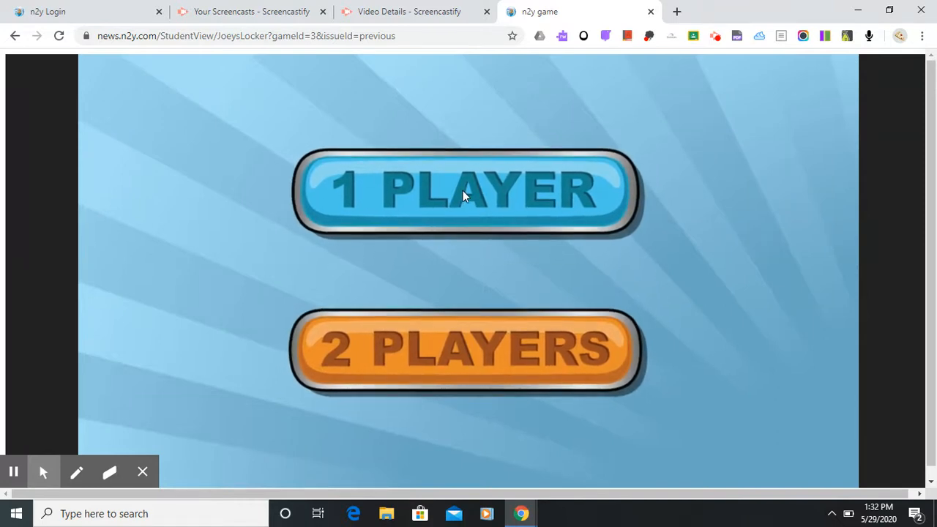
pyautogui.click(467, 190)
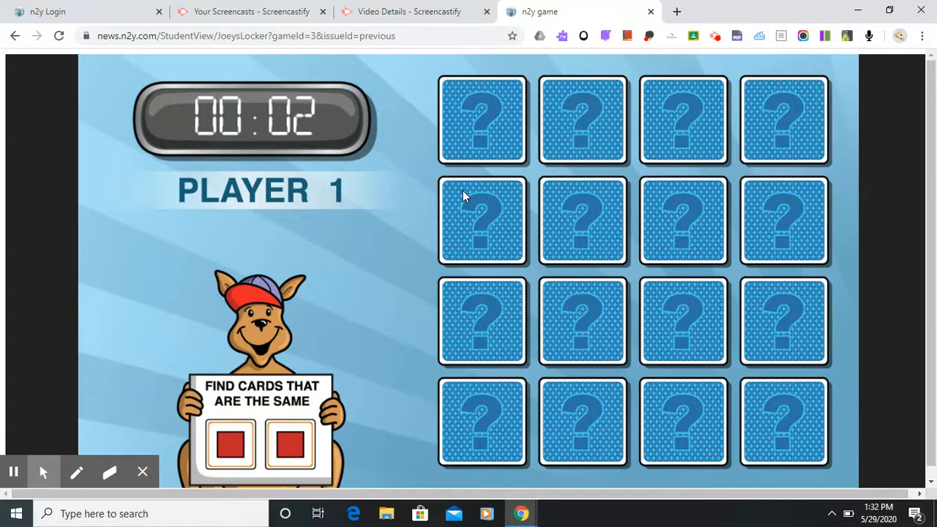
# Flip several face-down cards looking for matching pairs, including the clock
pyautogui.click(482, 221)
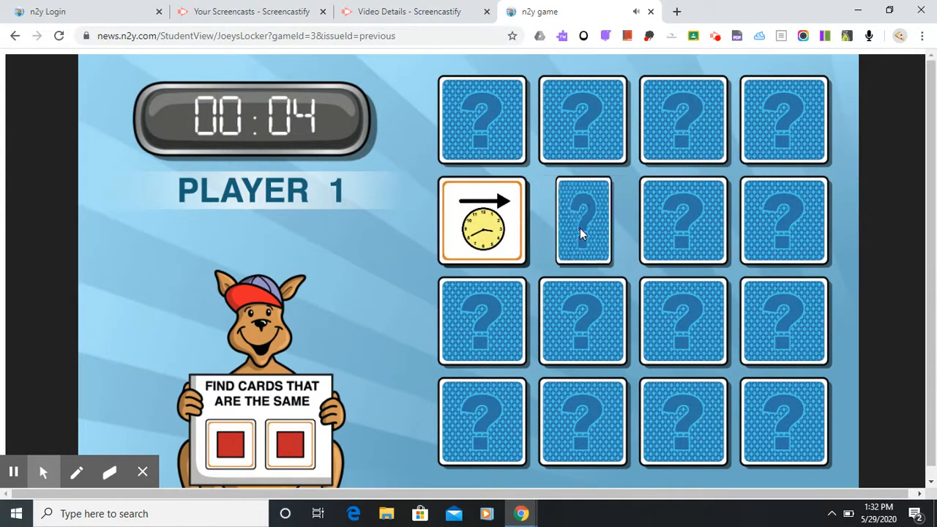
pyautogui.click(583, 221)
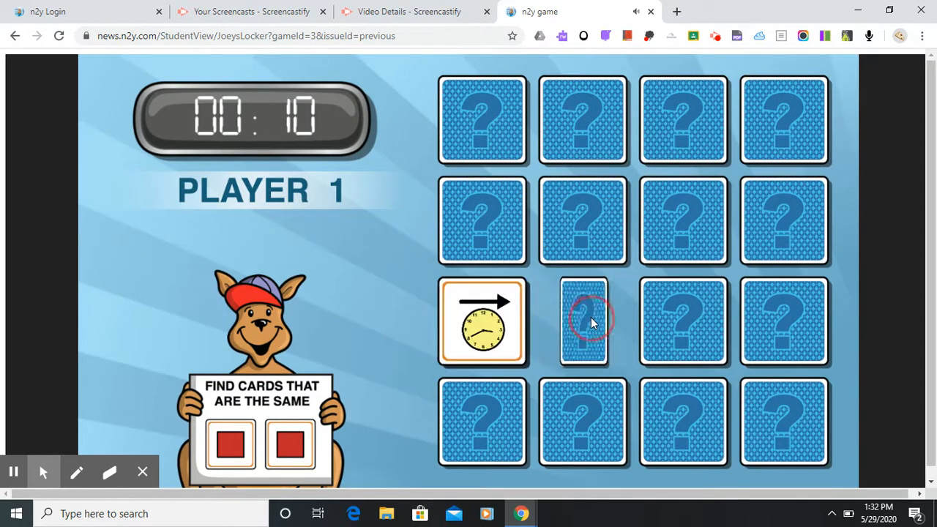
pyautogui.click(583, 322)
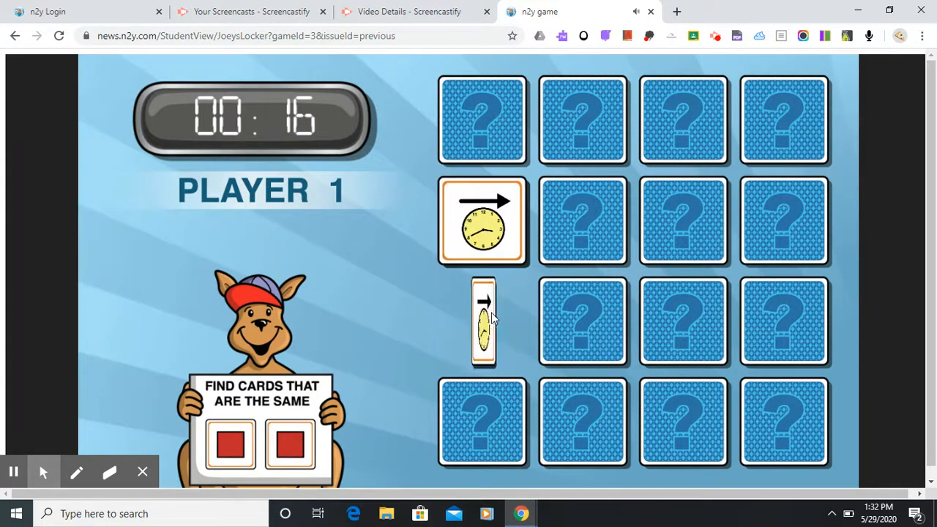
pyautogui.click(483, 323)
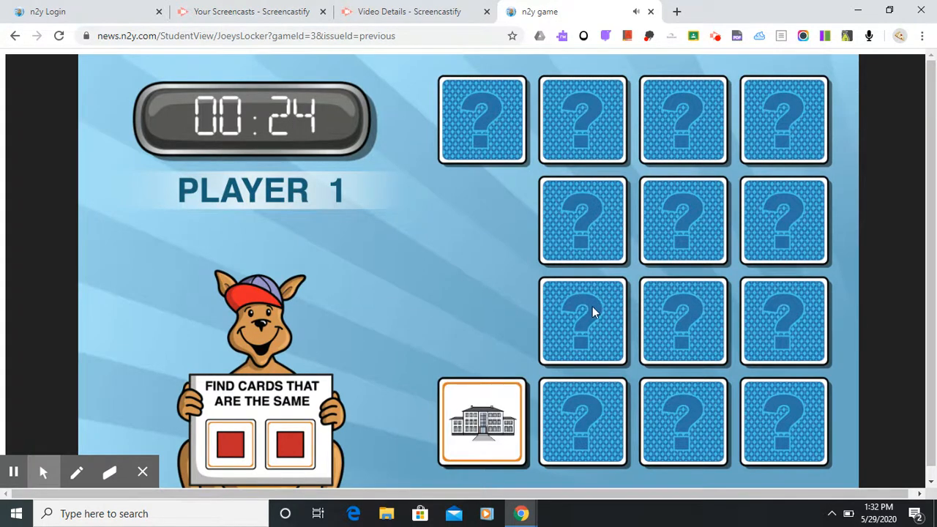
pyautogui.click(583, 322)
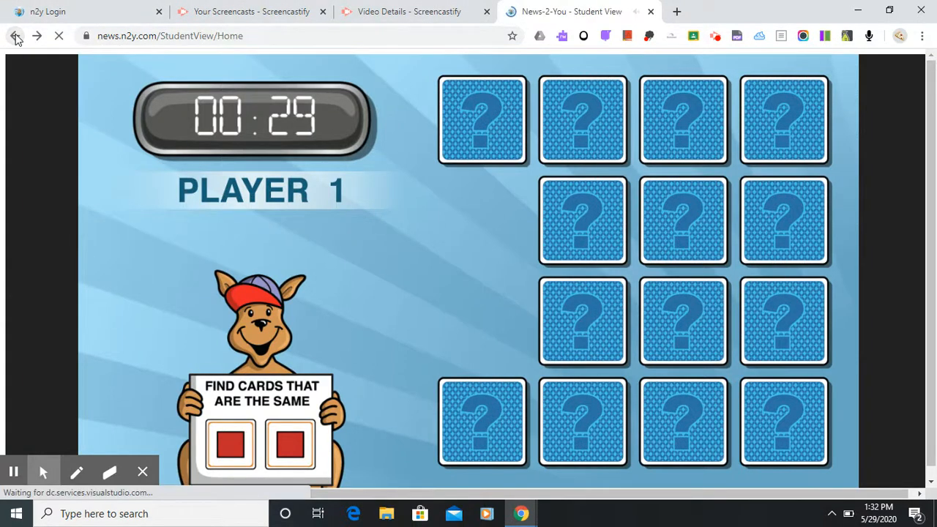
# Return to the student home page and scroll down to the Breaking News tiles
pyautogui.click(15, 35)
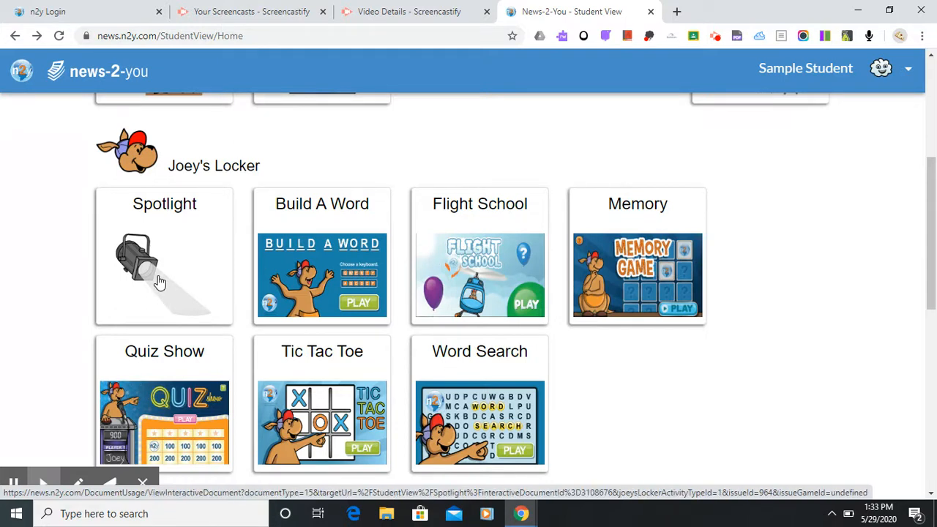
pyautogui.moveTo(609, 293)
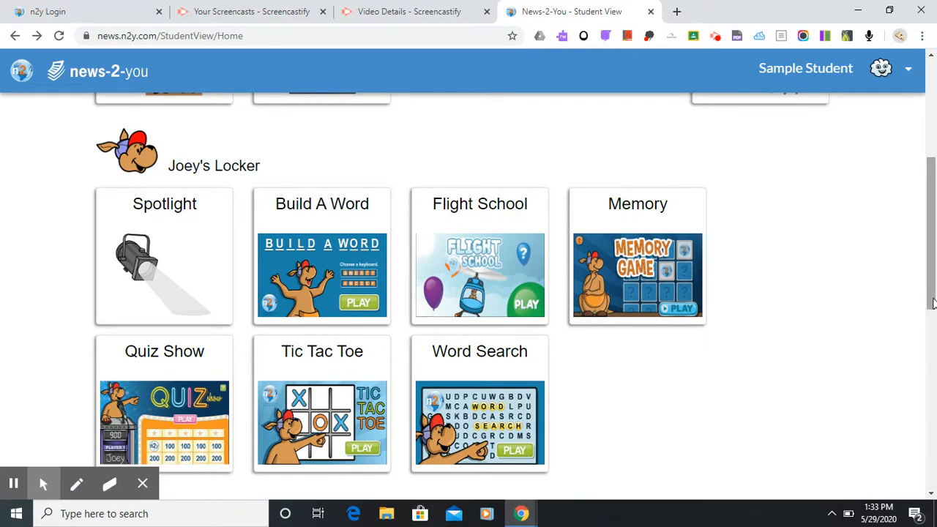
pyautogui.scroll(-3)
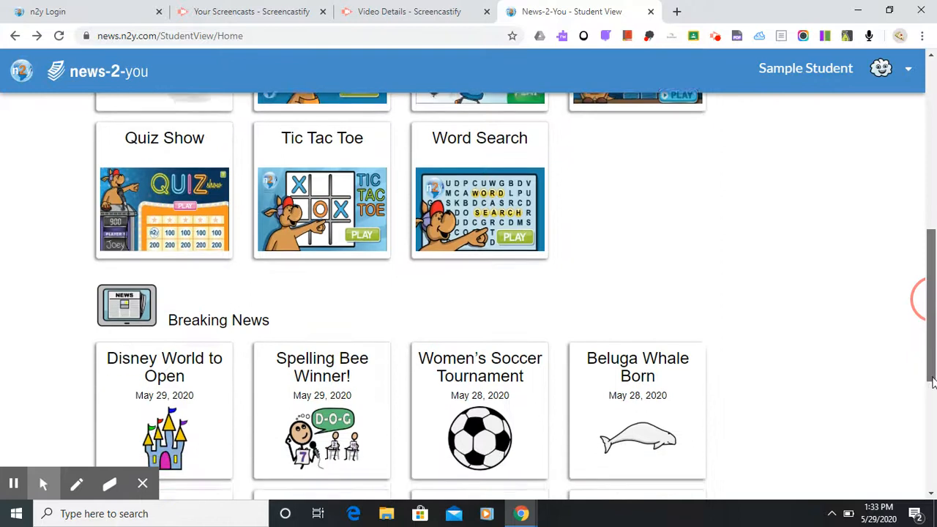
pyautogui.scroll(-3)
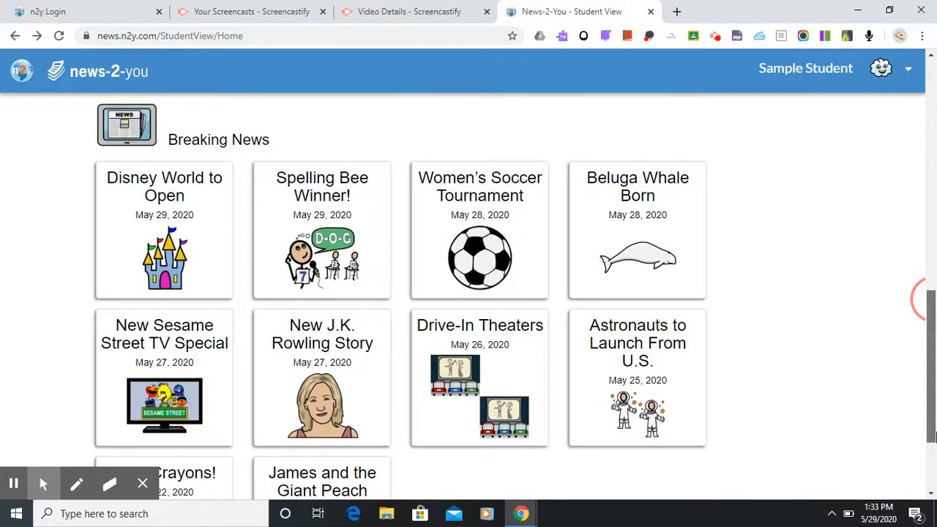
pyautogui.scroll(-3)
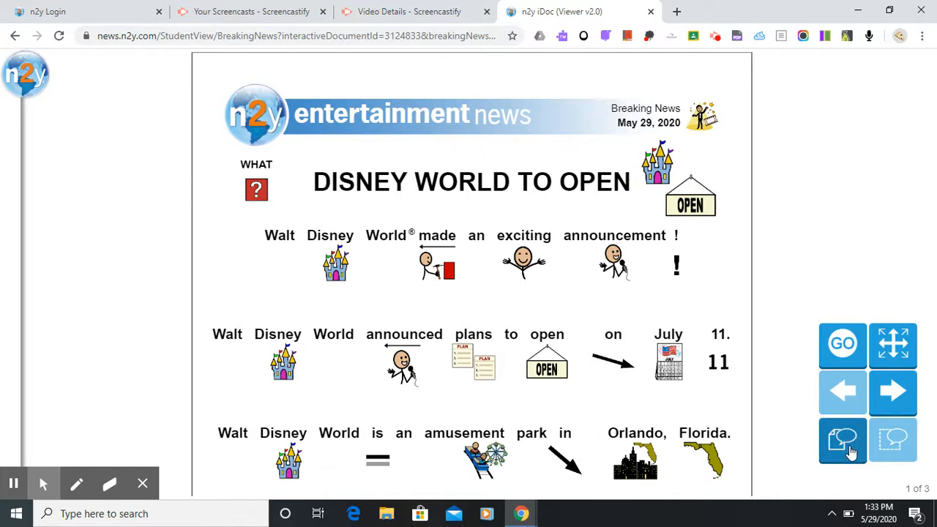
# Have the Disney World article's first page read aloud, then move to page 2
pyautogui.click(843, 442)
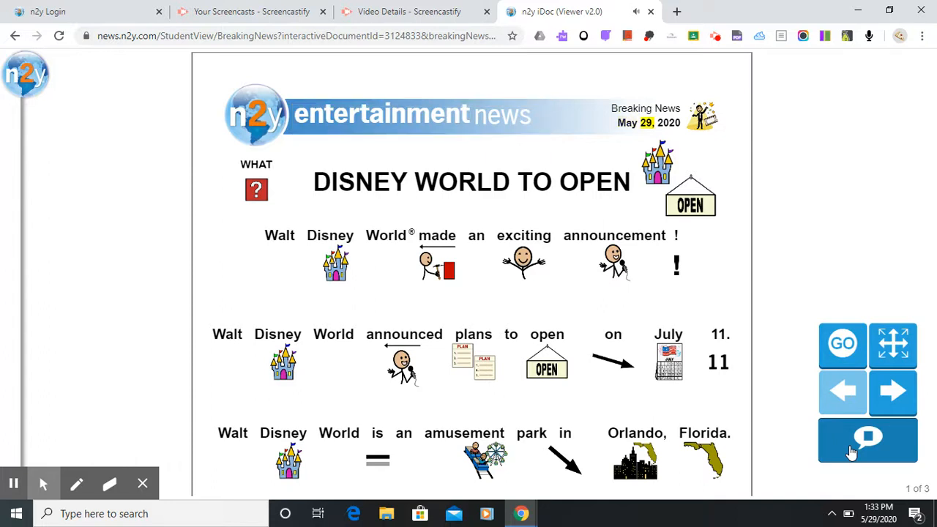
pyautogui.doubleClick(359, 182)
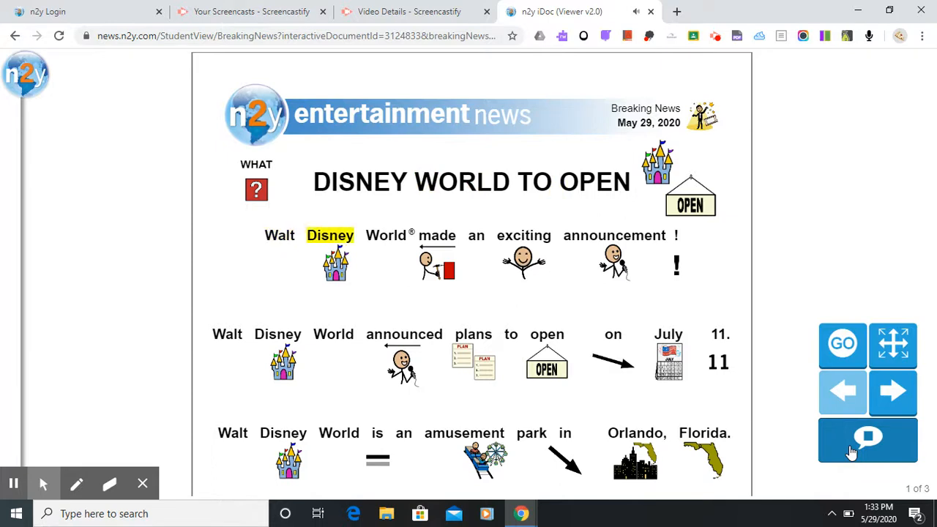
pyautogui.click(867, 441)
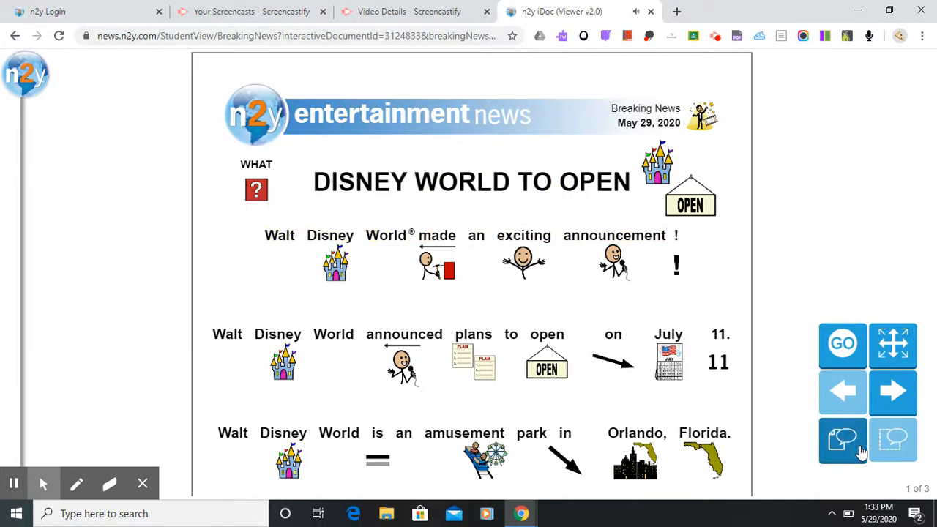
pyautogui.click(893, 392)
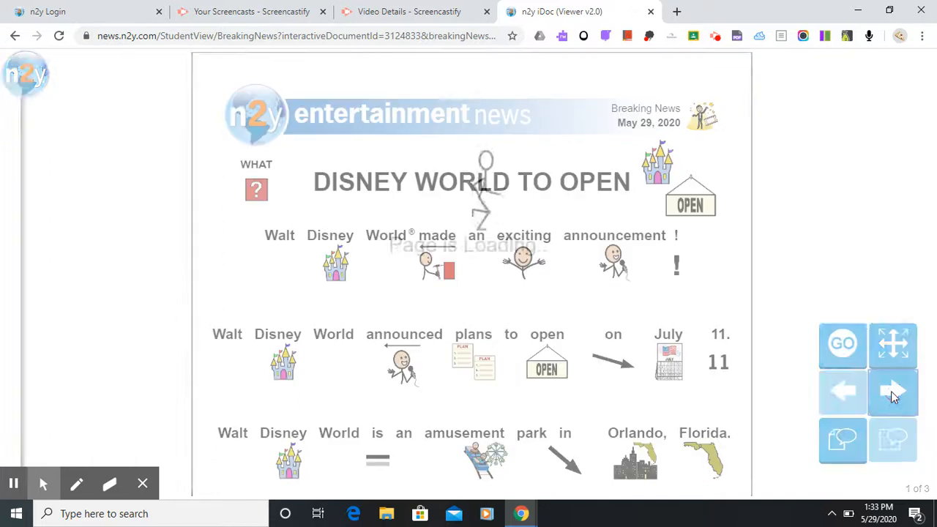
# Advance through the news pages to the review page (3 of 3)
pyautogui.click(892, 393)
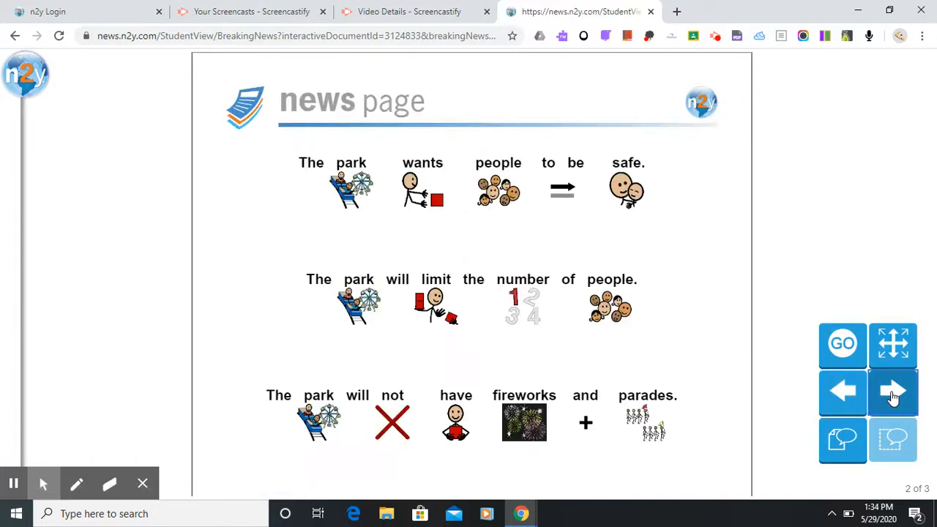
pyautogui.click(893, 392)
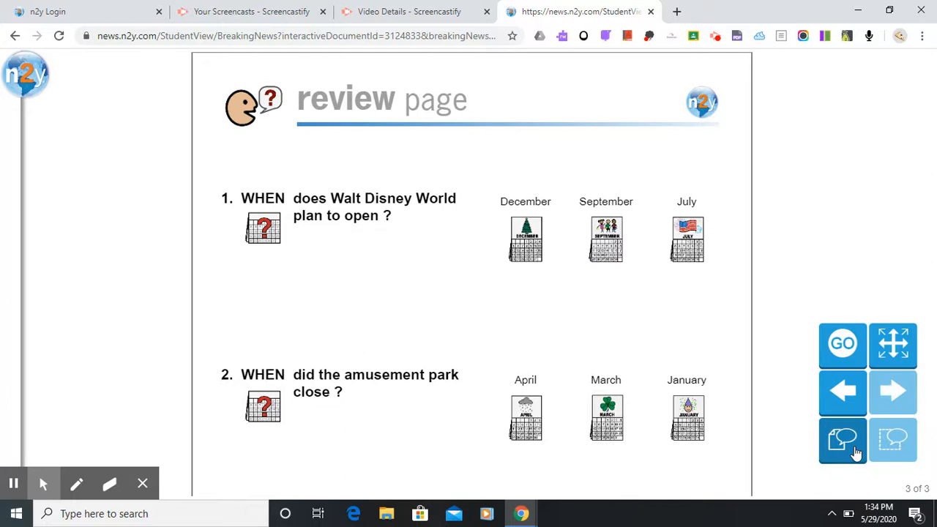
pyautogui.moveTo(281, 198)
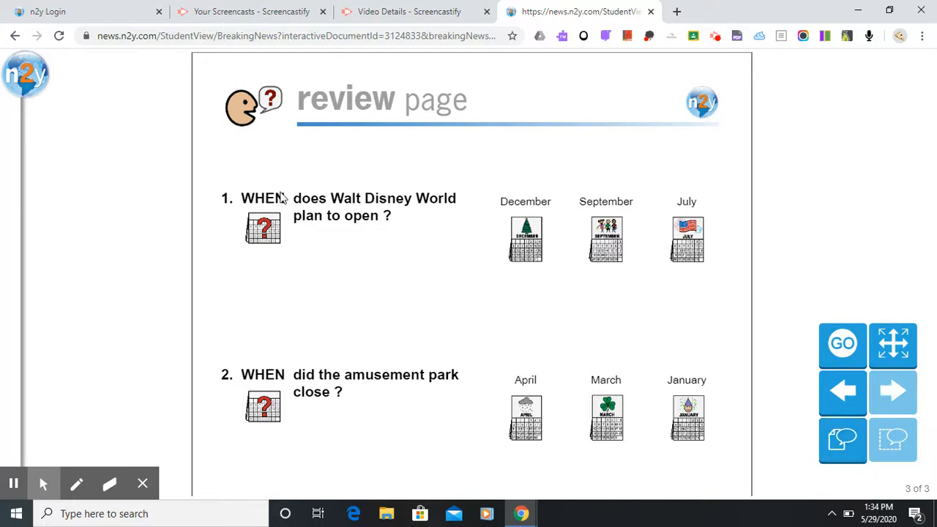
pyautogui.moveTo(273, 191)
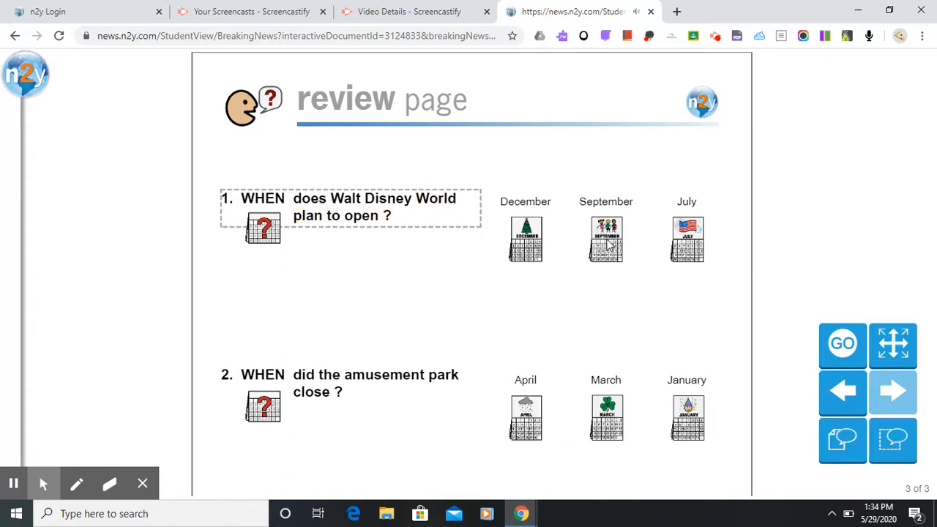
# Answer question 1, when Walt Disney World plans to open, with July
pyautogui.click(687, 240)
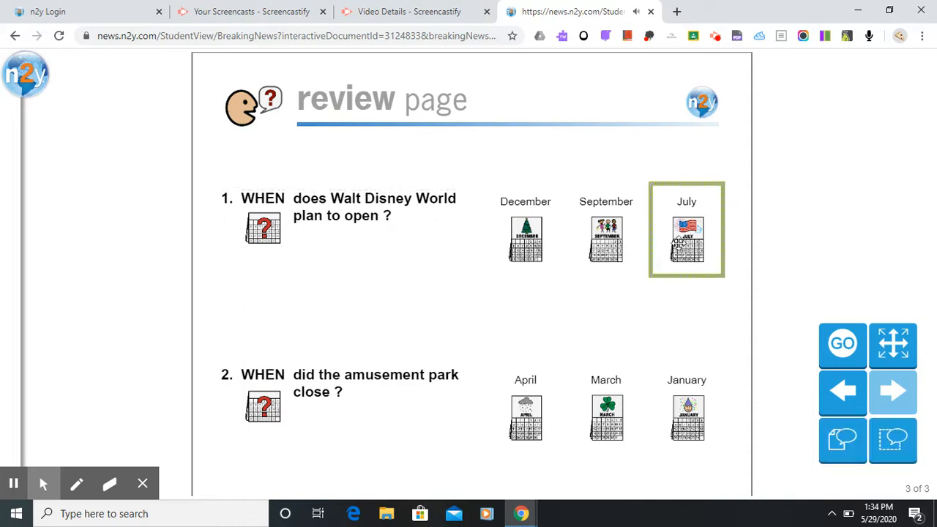
pyautogui.moveTo(60, 87)
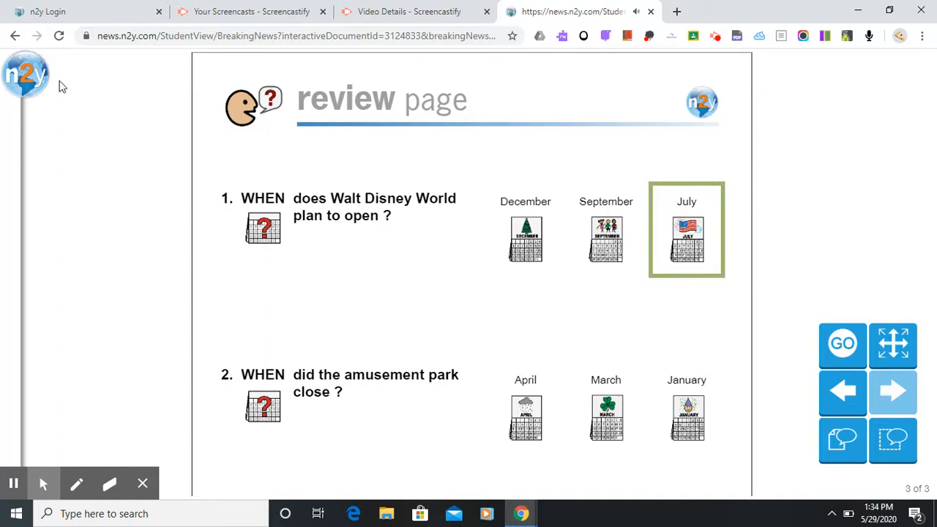
# Go Home from the n2y menu and scroll down to the Breaking News tiles
pyautogui.click(27, 76)
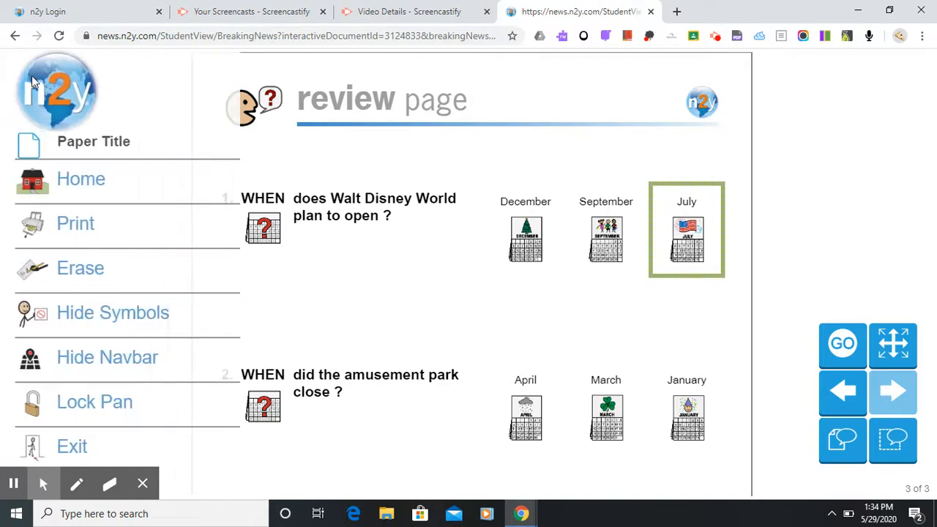
pyautogui.click(80, 179)
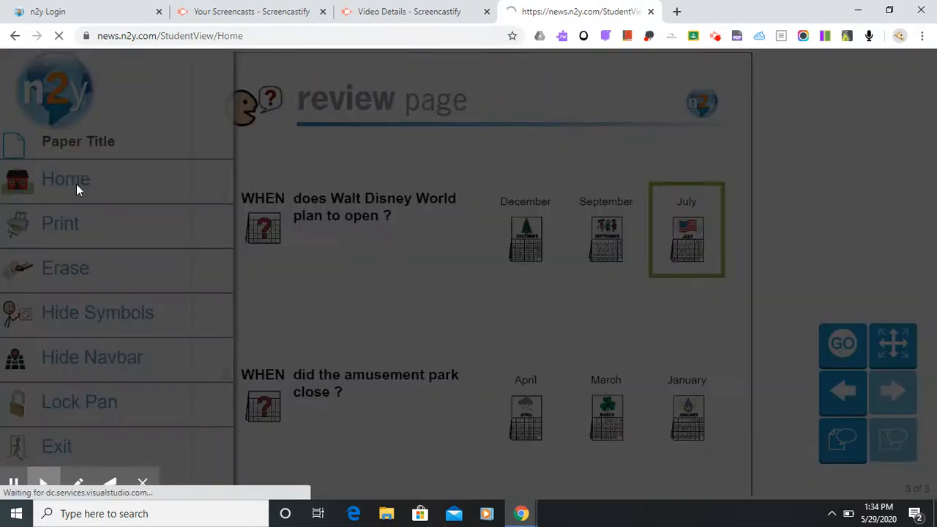
pyautogui.click(65, 179)
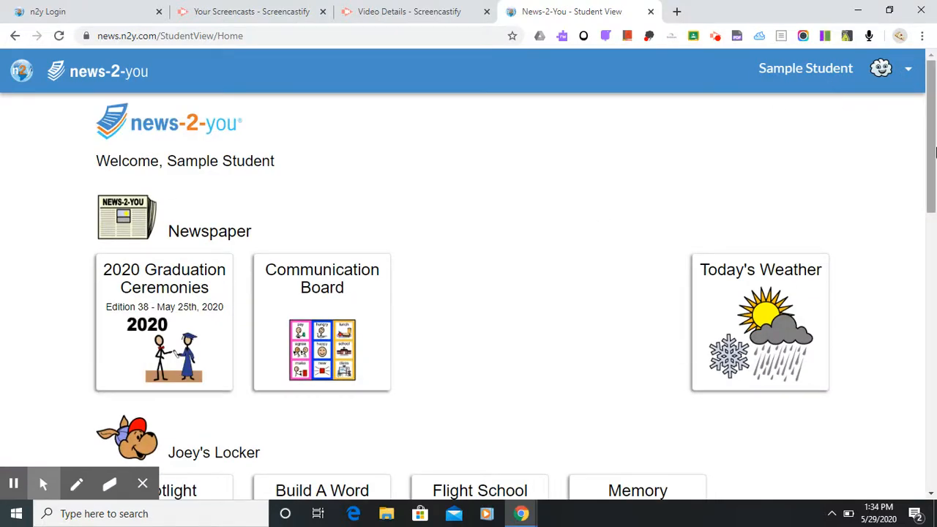
pyautogui.scroll(-3)
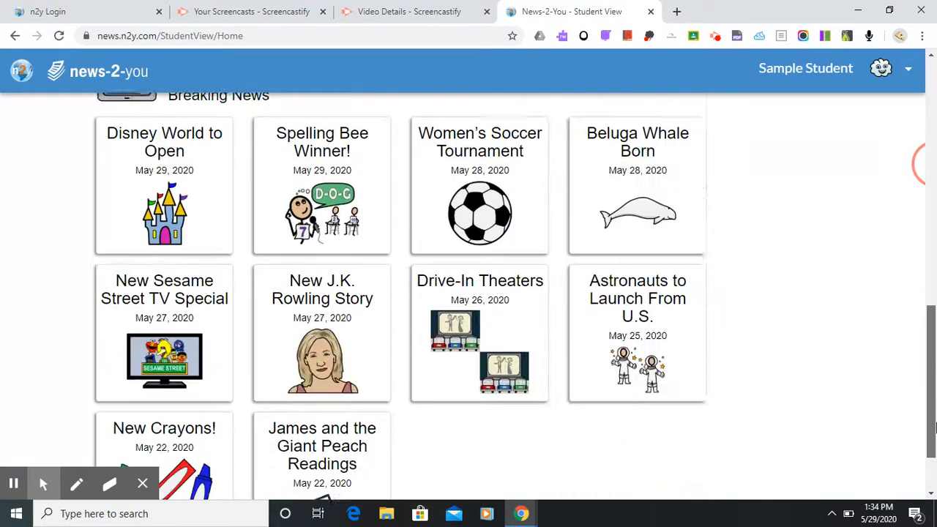